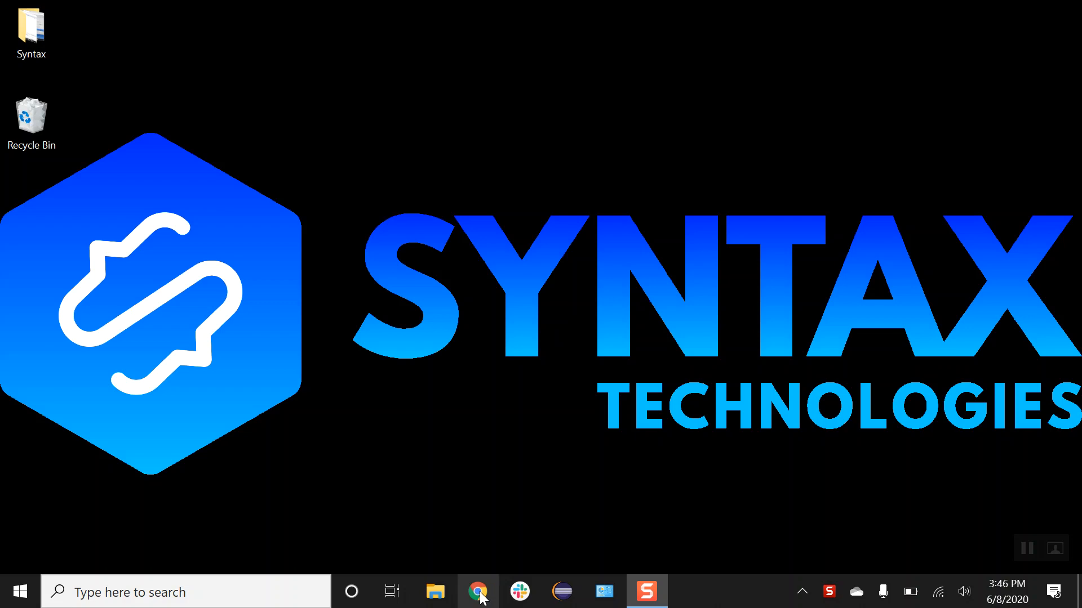
- From Chrome's Yahoo results for 'download git for windows', go to the Git for Windows site
{"action": "left_click", "coordinate": [478, 591]}
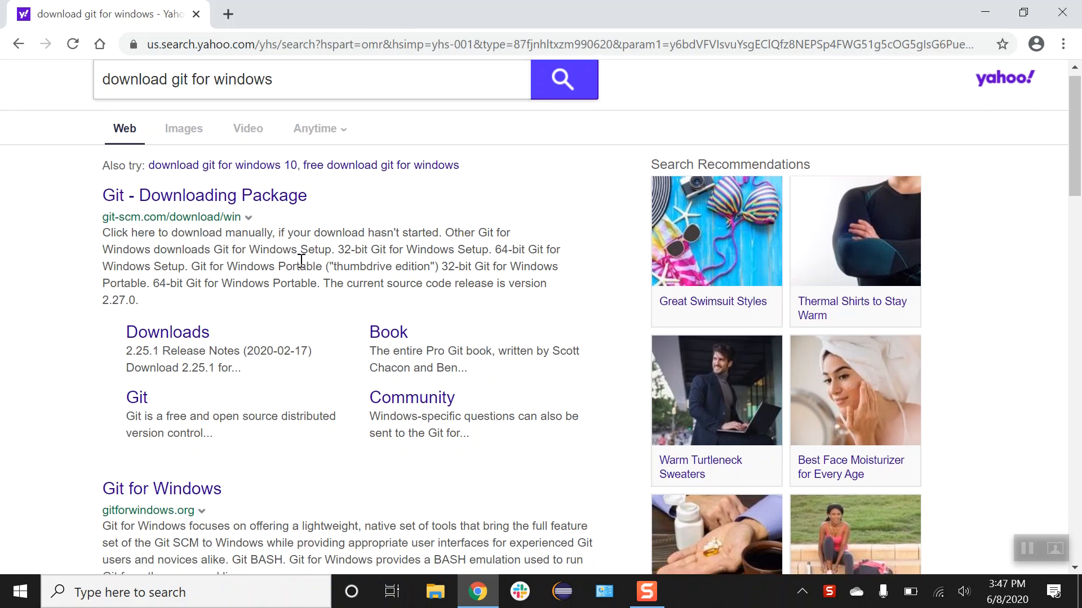
{"action": "scroll", "scroll_direction": "down", "scroll_amount": 3}
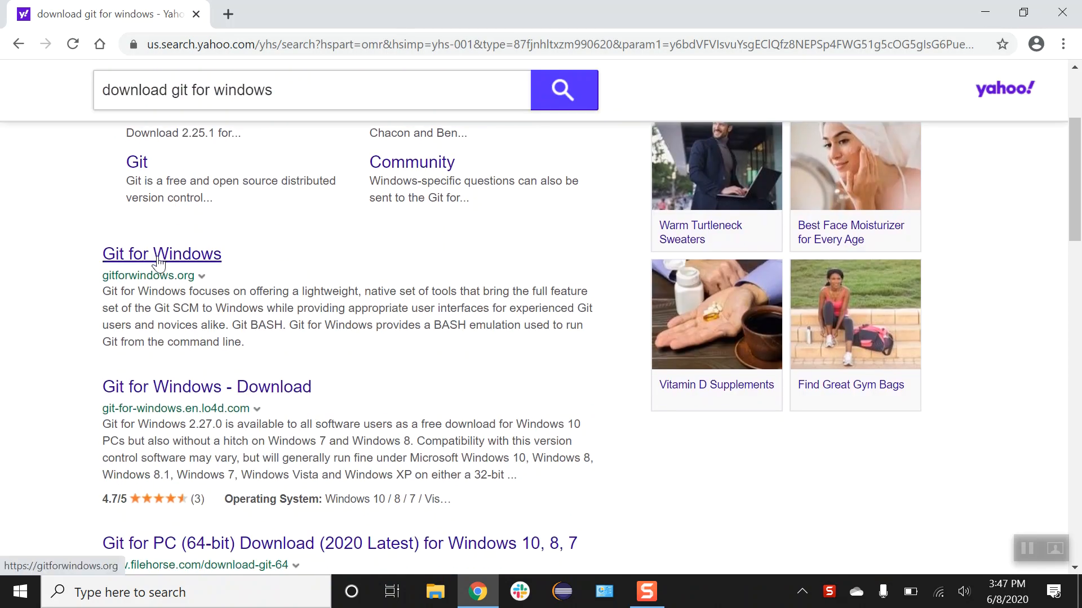
{"action": "left_click", "coordinate": [161, 253]}
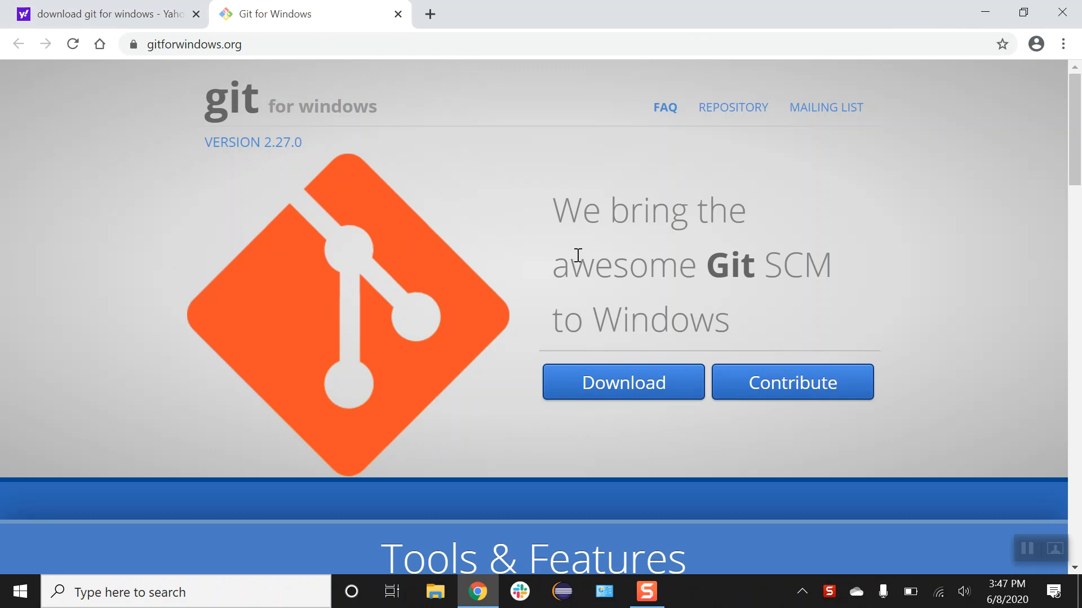
{"action": "mouse_move", "coordinate": [615, 391]}
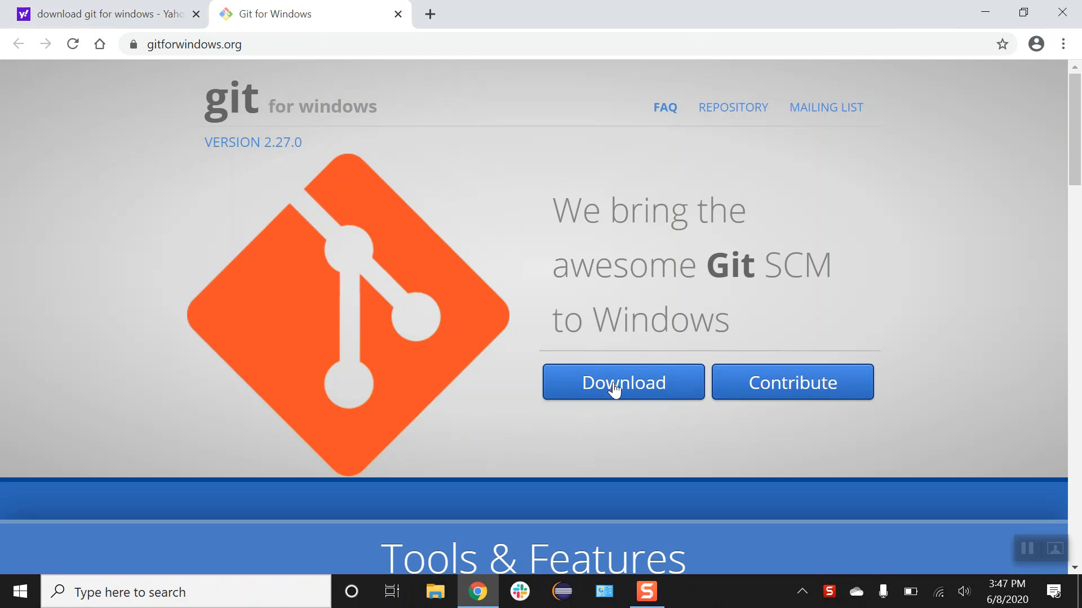
- Download Git-2.27.0-64-bit.exe from gitforwindows.org and launch the installer
{"action": "left_click", "coordinate": [622, 382]}
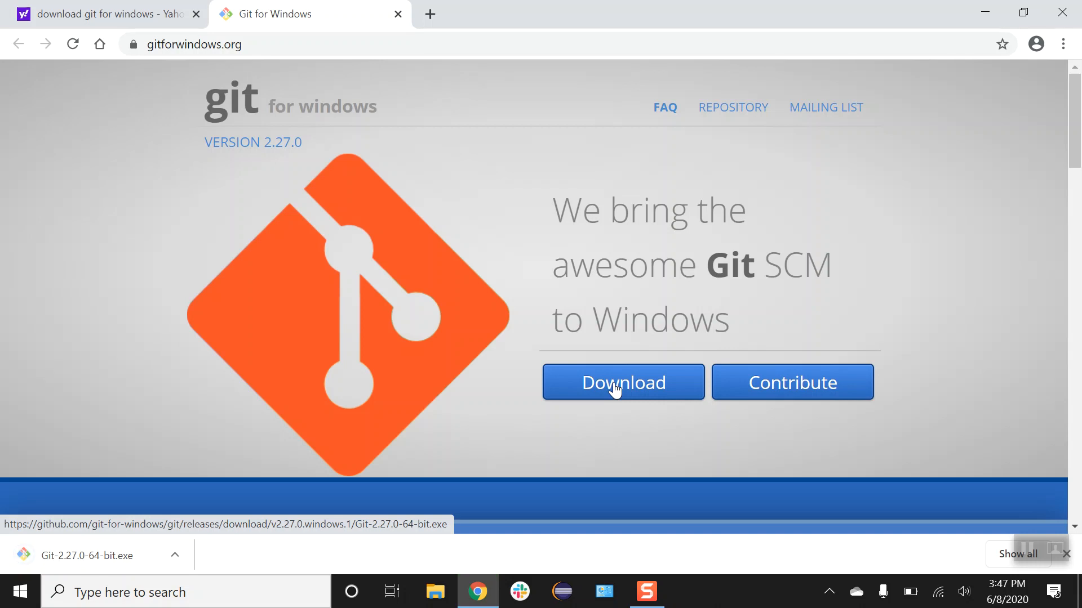
{"action": "mouse_move", "coordinate": [204, 503]}
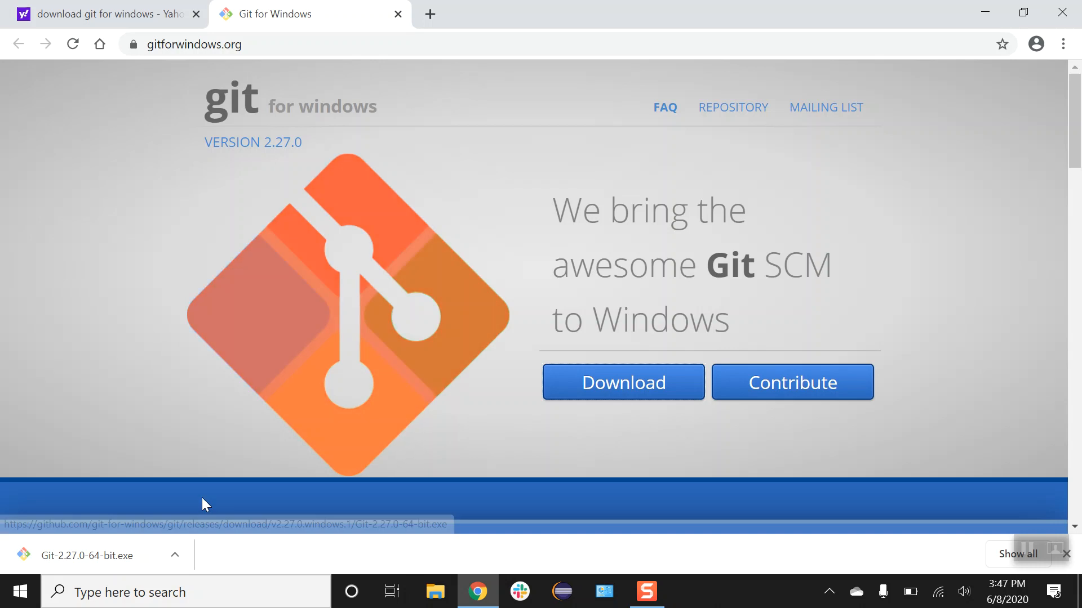
{"action": "left_click", "coordinate": [174, 554]}
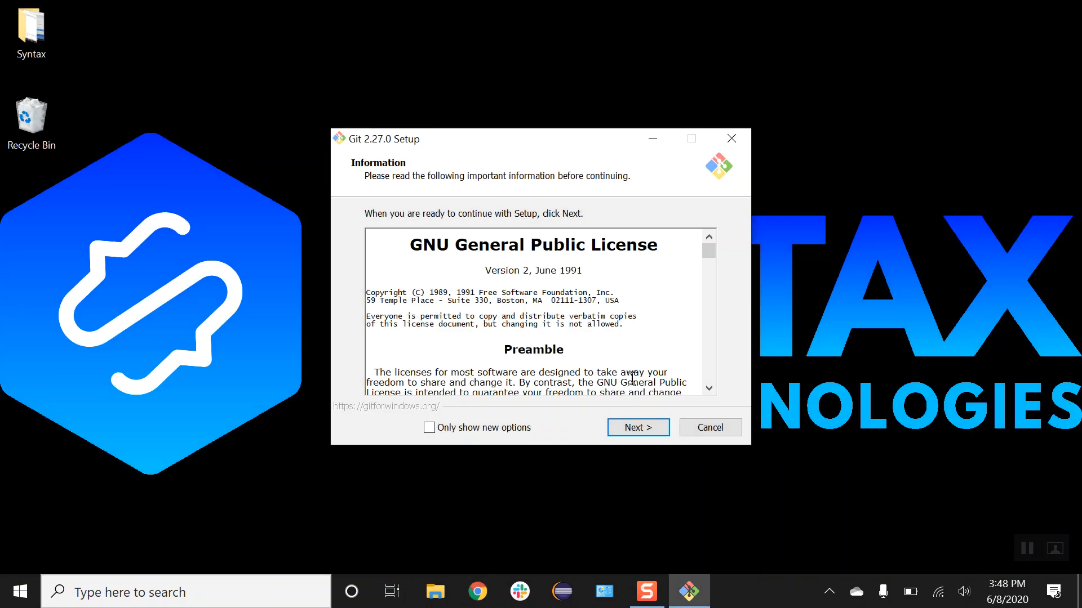
- Accept the license, C:\Program Files\Git folder and Start Menu folder, adding an 'On the Desktop' icon
{"action": "left_click", "coordinate": [636, 427]}
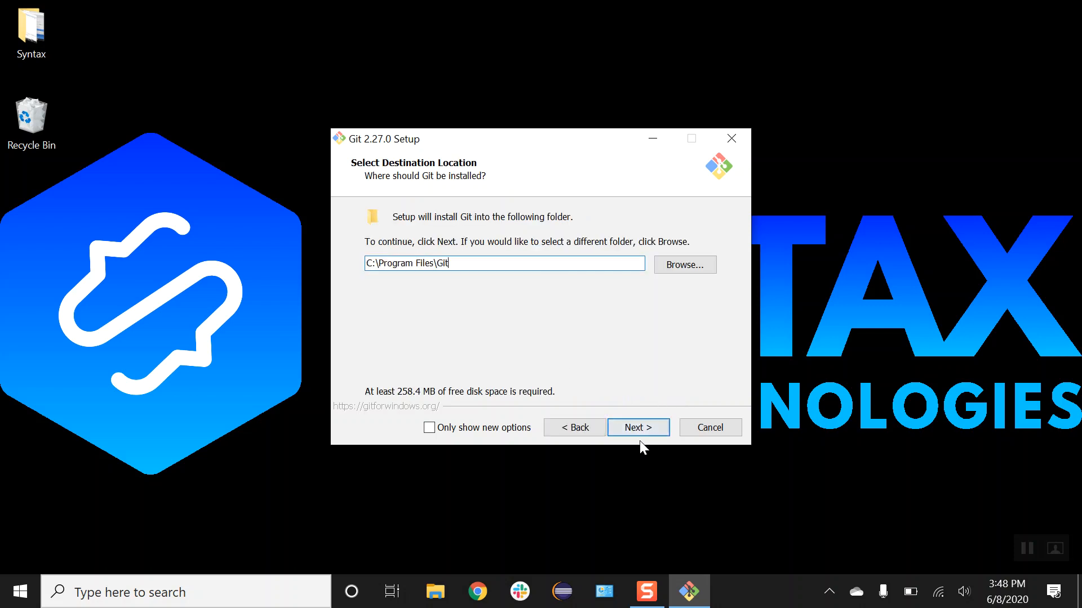
{"action": "left_click", "coordinate": [635, 427]}
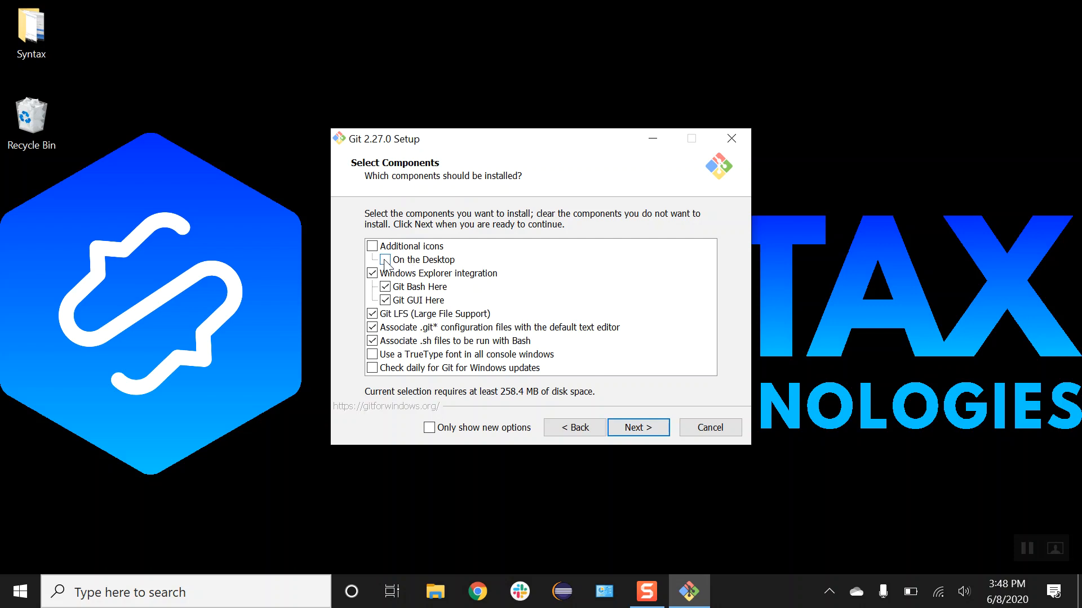
{"action": "left_click", "coordinate": [384, 259]}
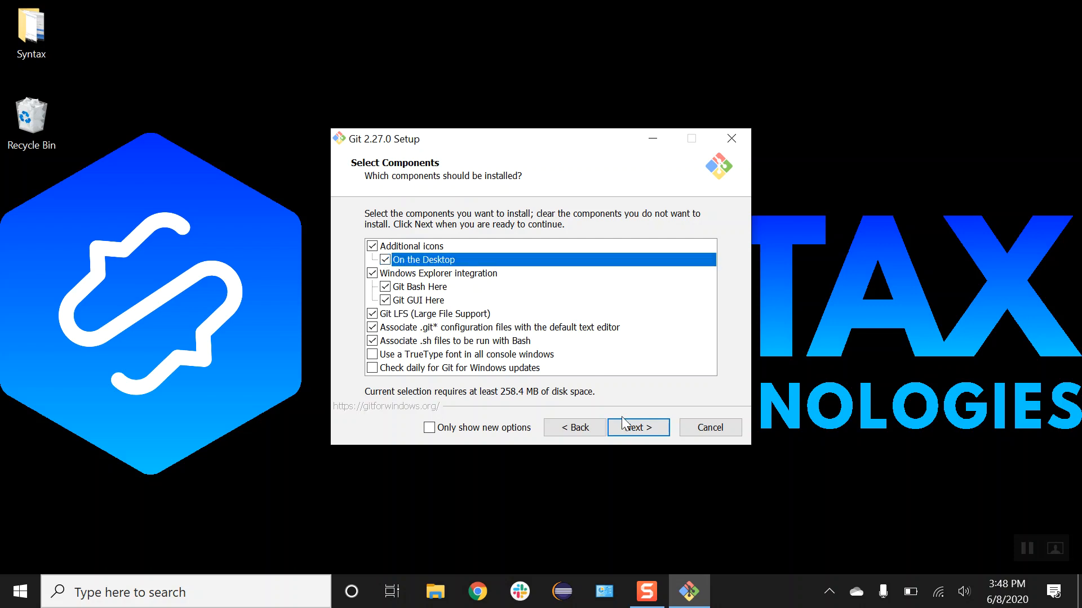
{"action": "left_click", "coordinate": [637, 427]}
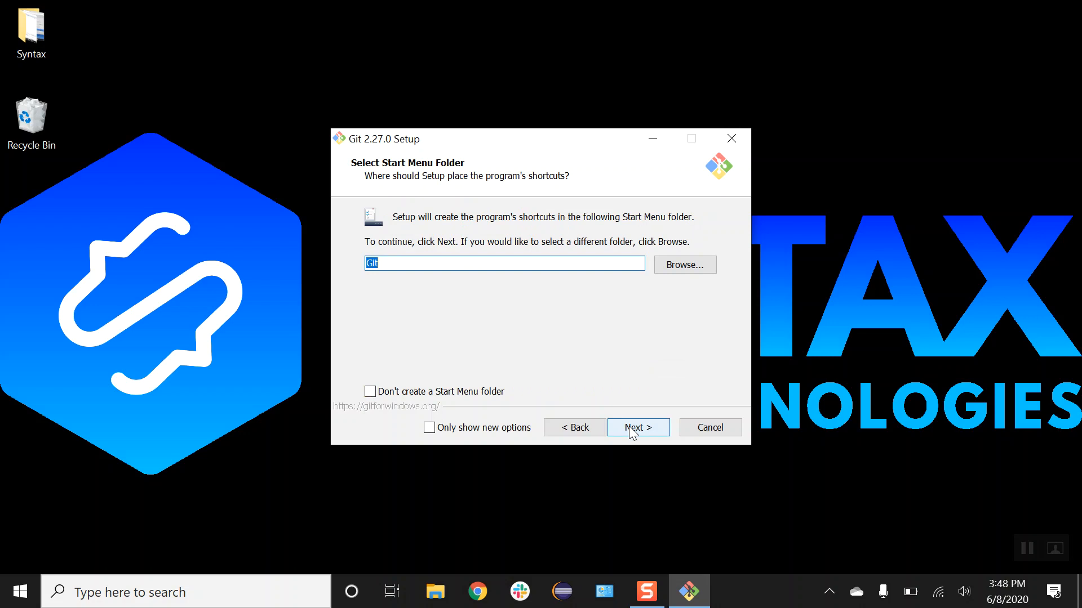
{"action": "left_click", "coordinate": [637, 427]}
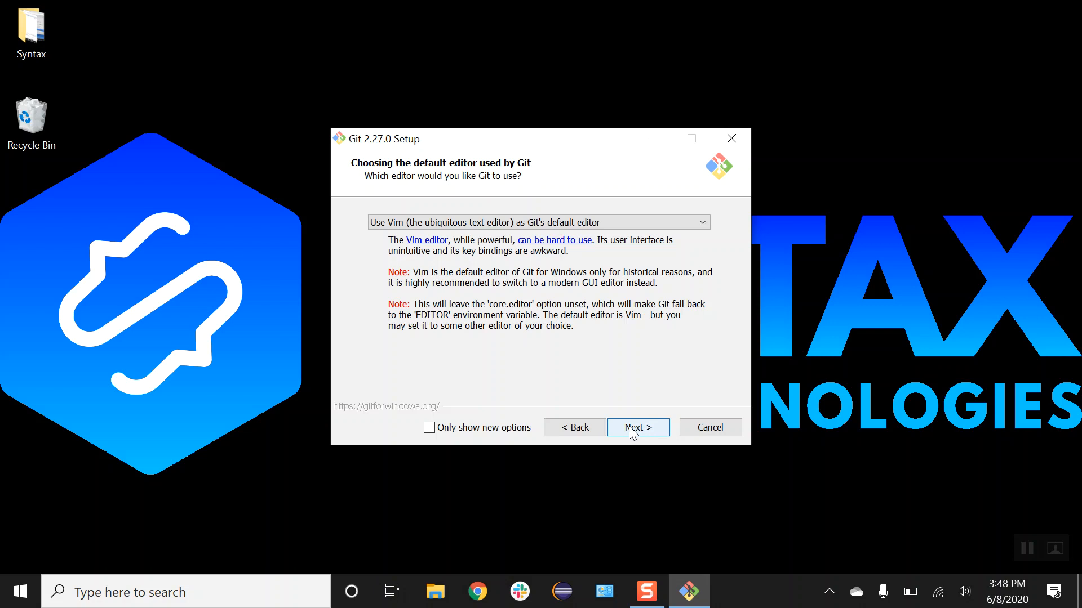
- Keep Vim editor, recommended PATH, OpenSSL and Windows-style line endings
{"action": "left_click", "coordinate": [636, 427]}
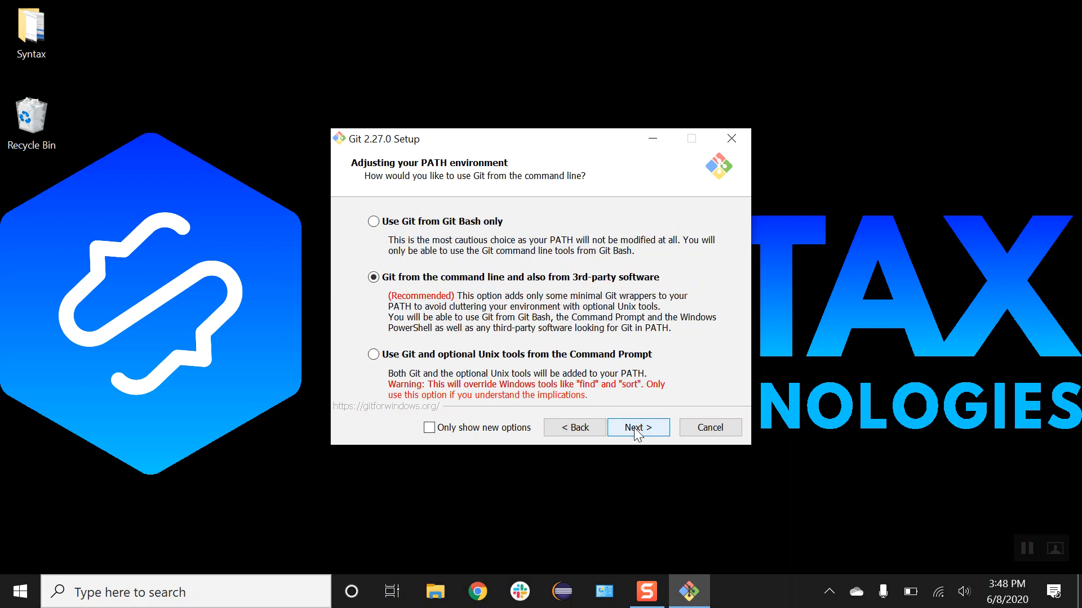
{"action": "mouse_move", "coordinate": [386, 290]}
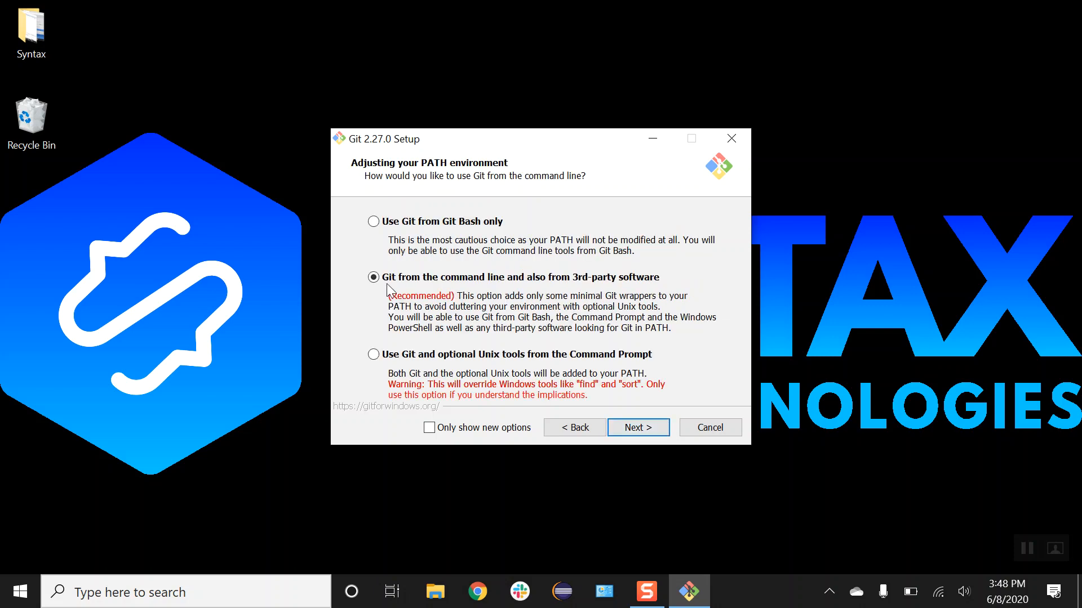
{"action": "mouse_move", "coordinate": [592, 413]}
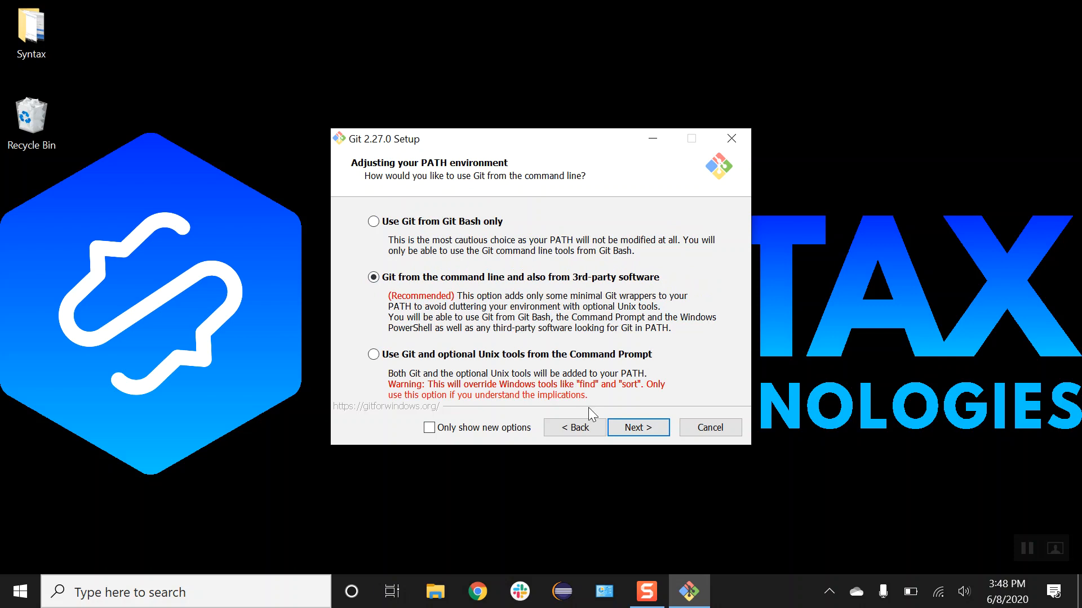
{"action": "left_click", "coordinate": [636, 427]}
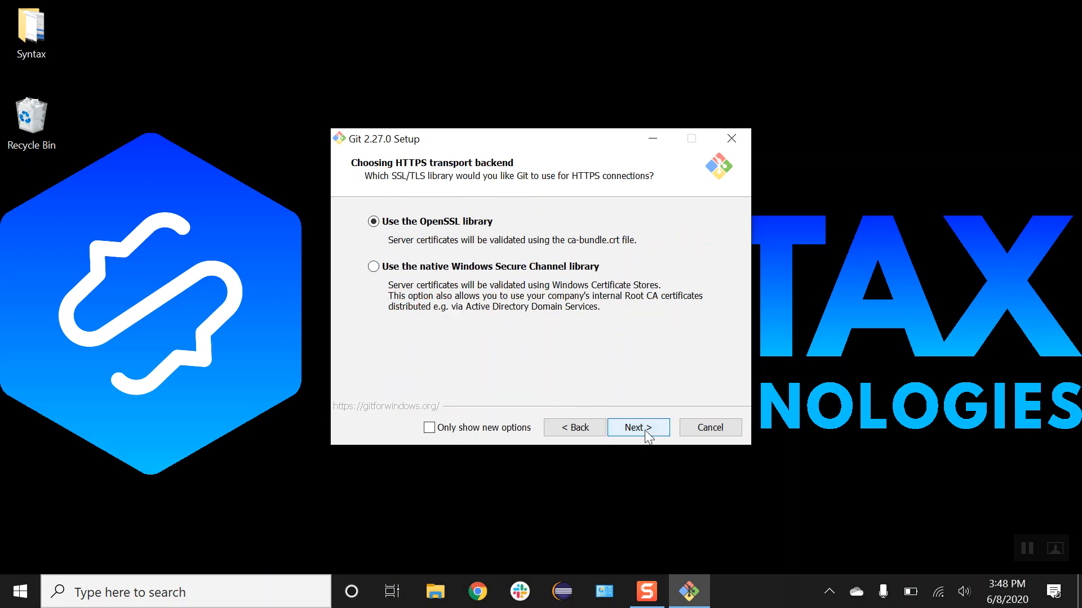
{"action": "left_click", "coordinate": [635, 427]}
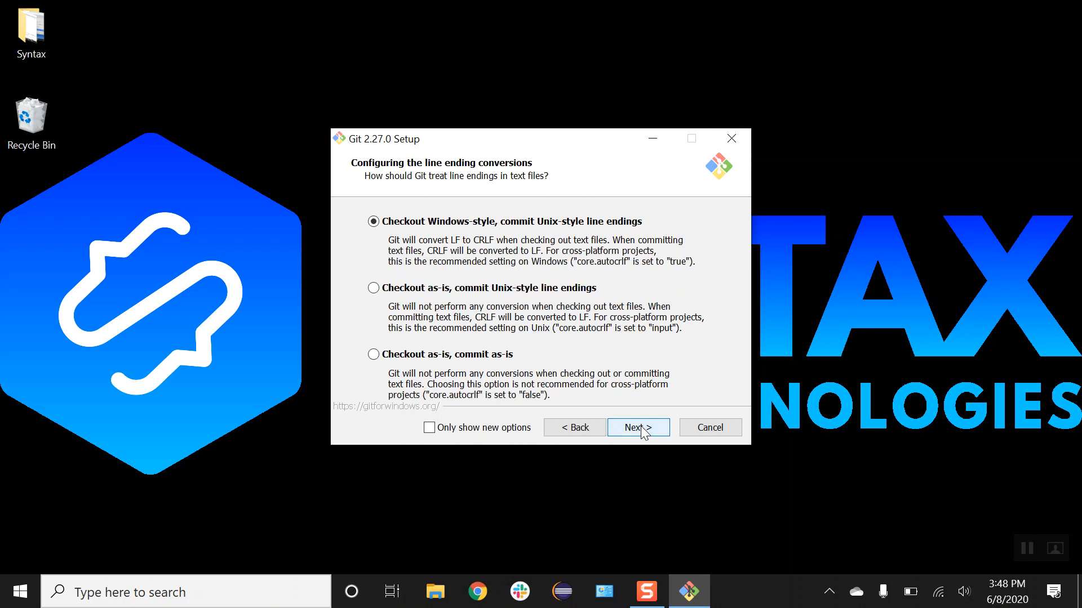
{"action": "left_click", "coordinate": [635, 427]}
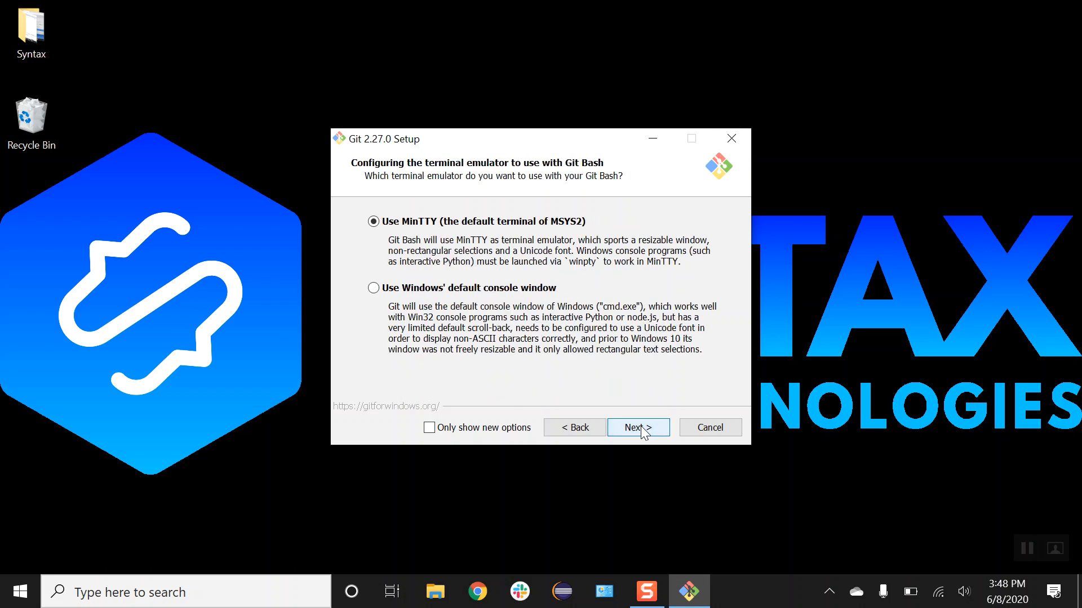
- Keep MinTTY, default pull behaviour and extra options, and start the installation
{"action": "left_click", "coordinate": [633, 427]}
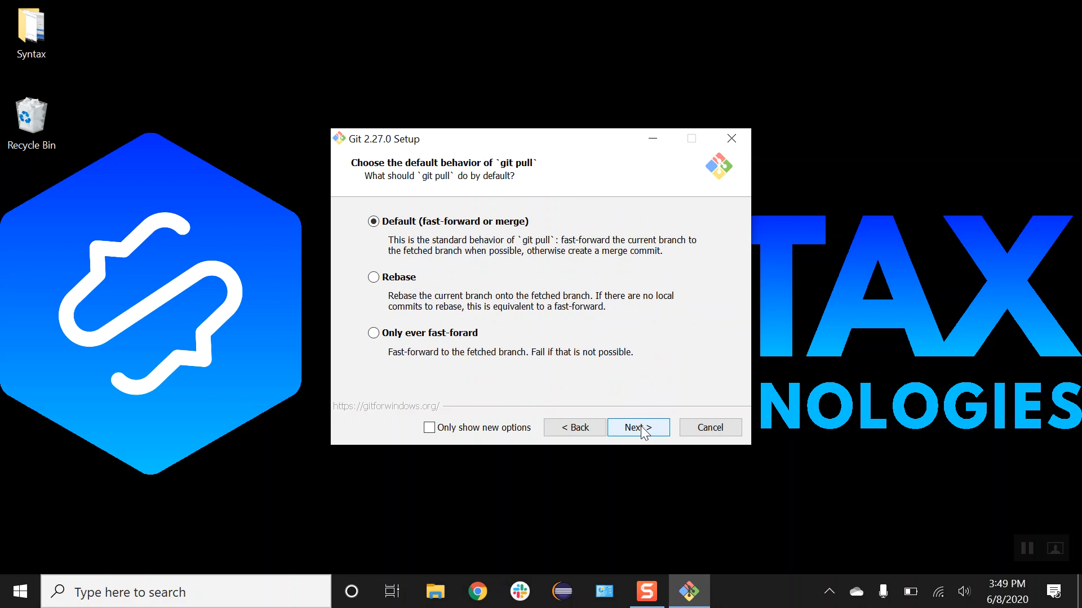
{"action": "left_click", "coordinate": [632, 427]}
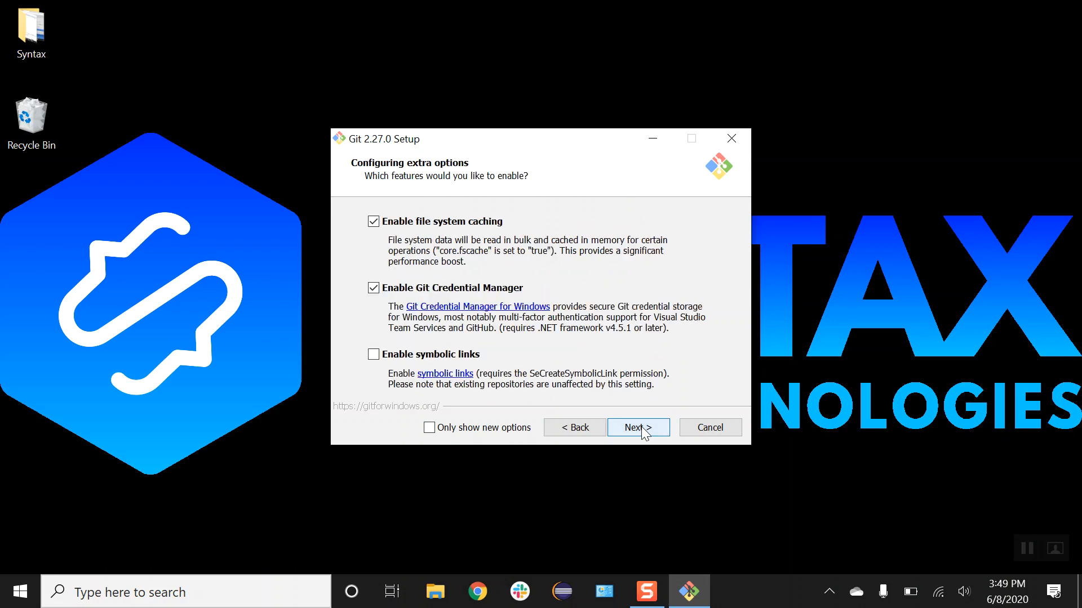
{"action": "left_click", "coordinate": [636, 427]}
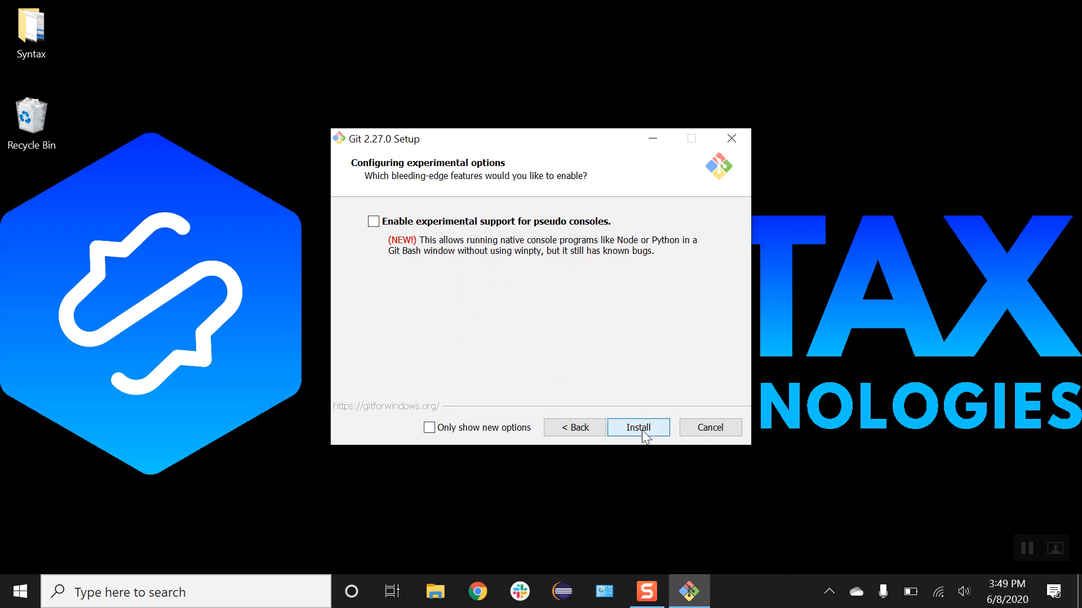
{"action": "left_click", "coordinate": [637, 427]}
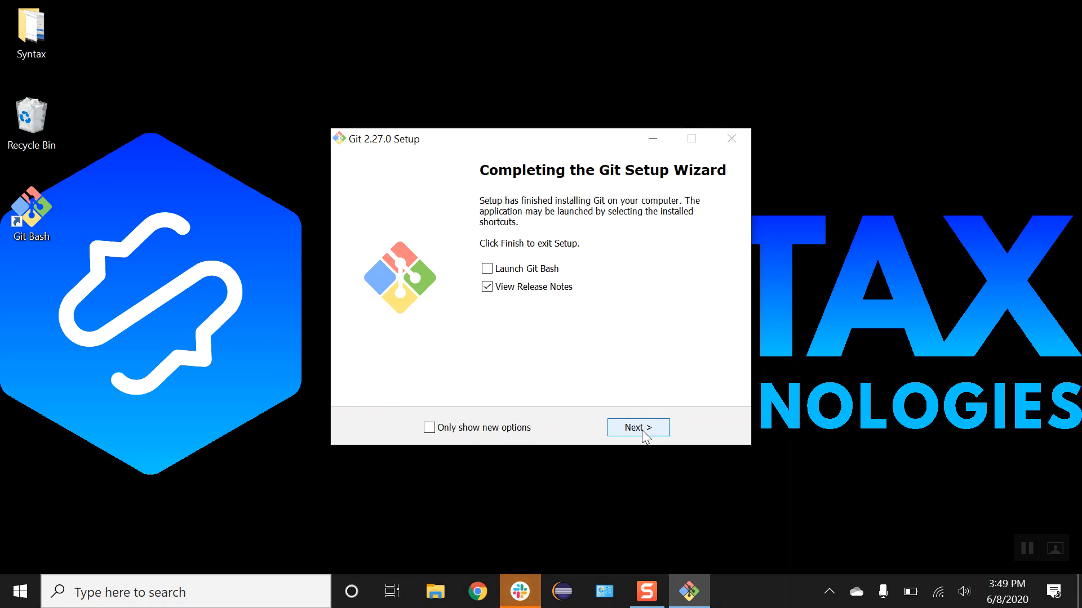
{"action": "mouse_move", "coordinate": [508, 324]}
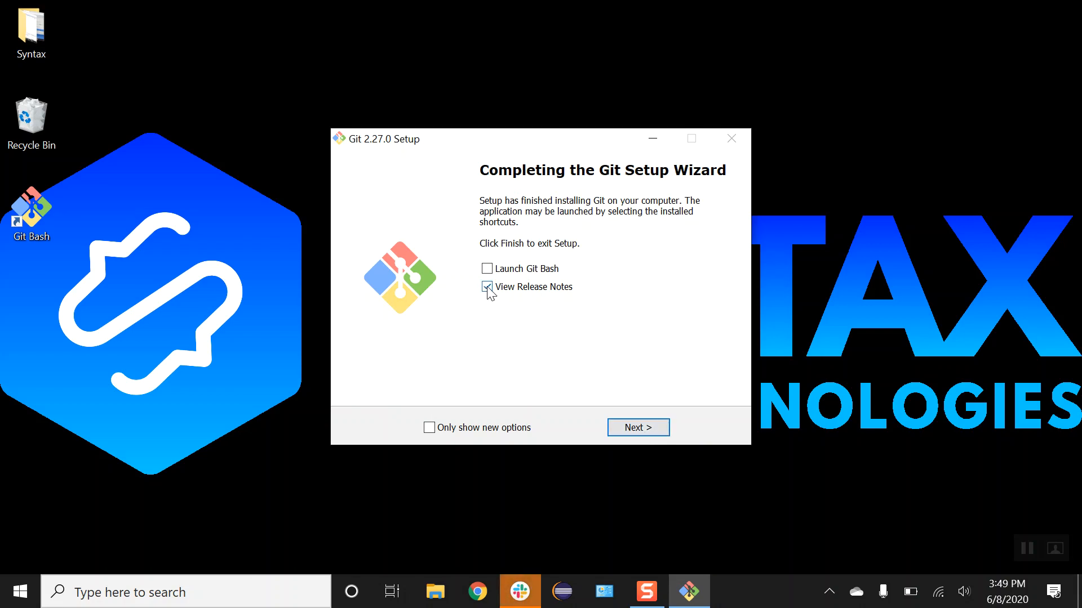
- Finish Setup with View Release Notes unchecked and Launch Git Bash checked
{"action": "left_click", "coordinate": [487, 287]}
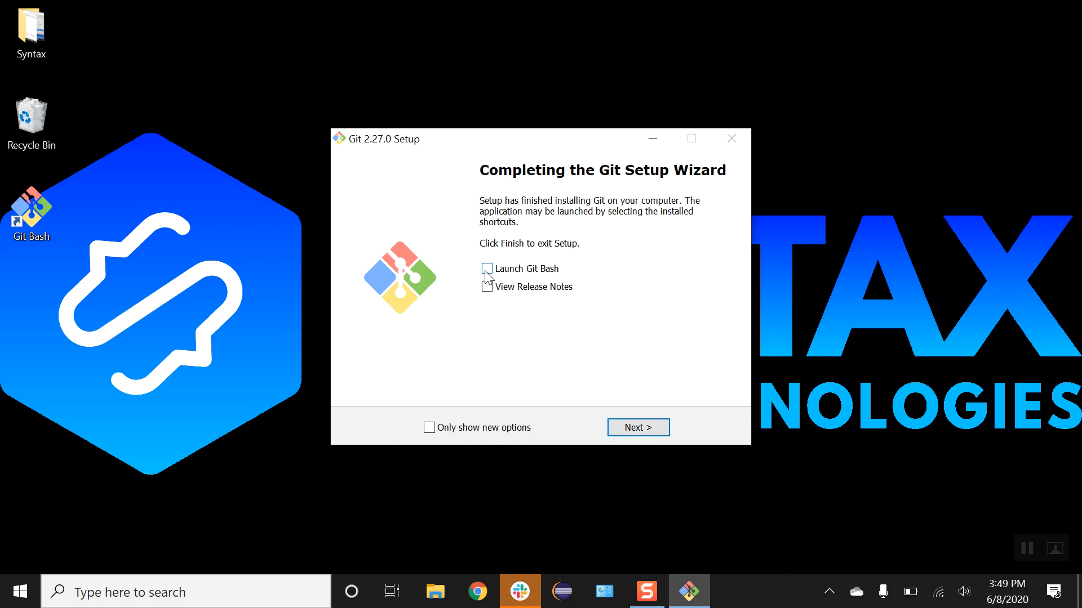
{"action": "left_click", "coordinate": [487, 268]}
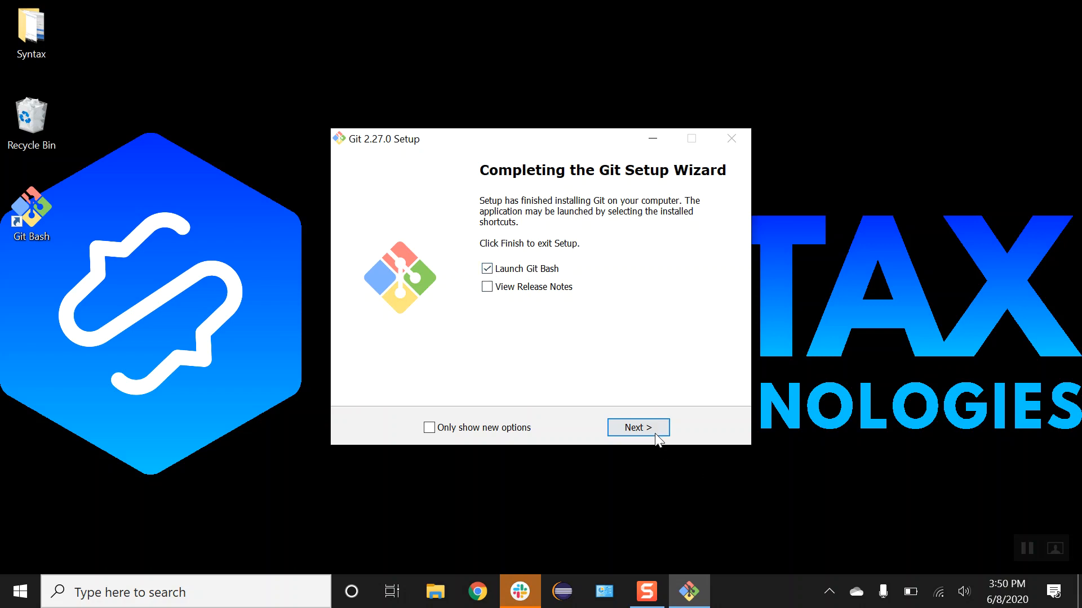
{"action": "left_click", "coordinate": [637, 427]}
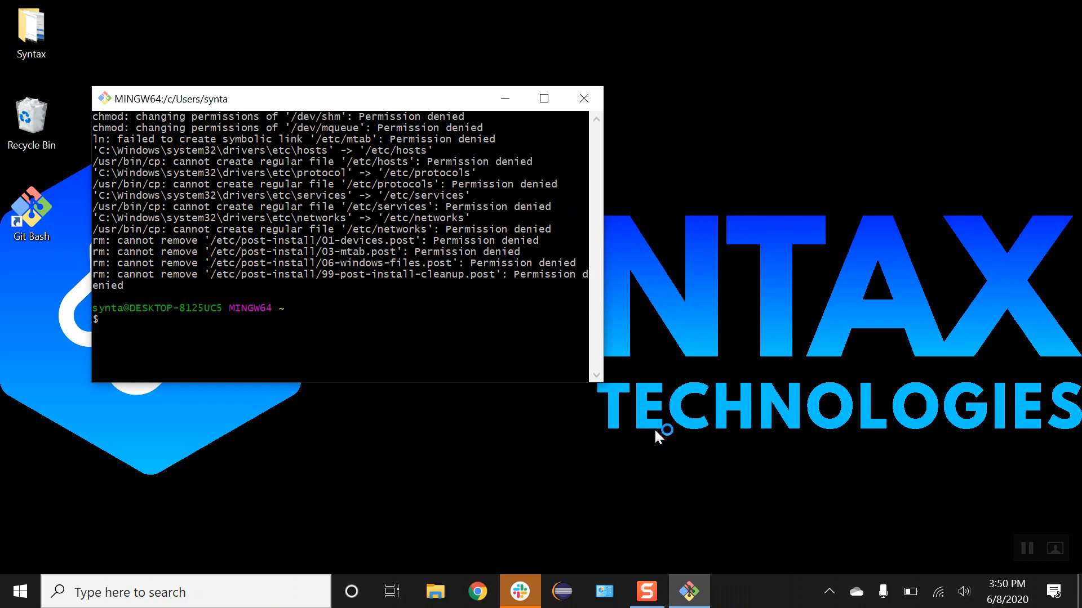
{"action": "mouse_move", "coordinate": [533, 247]}
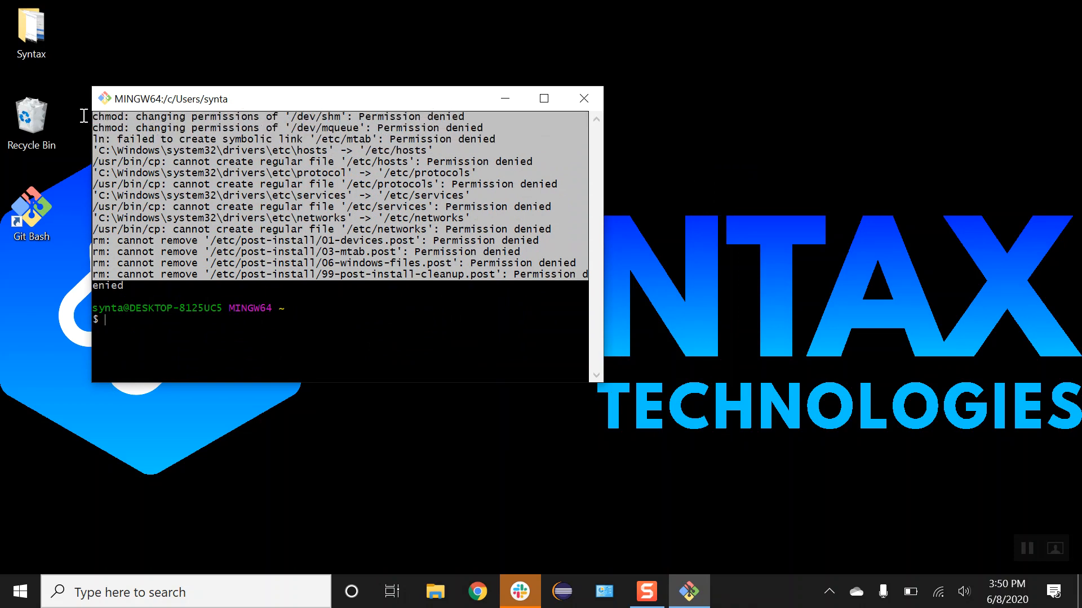
{"action": "mouse_move", "coordinate": [328, 295]}
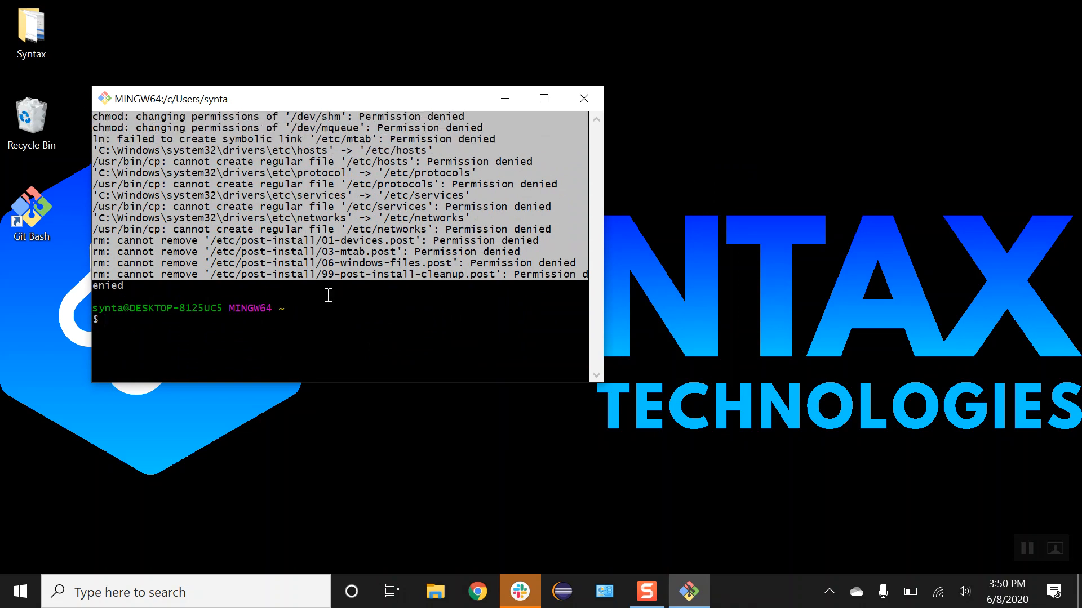
{"action": "mouse_move", "coordinate": [266, 147]}
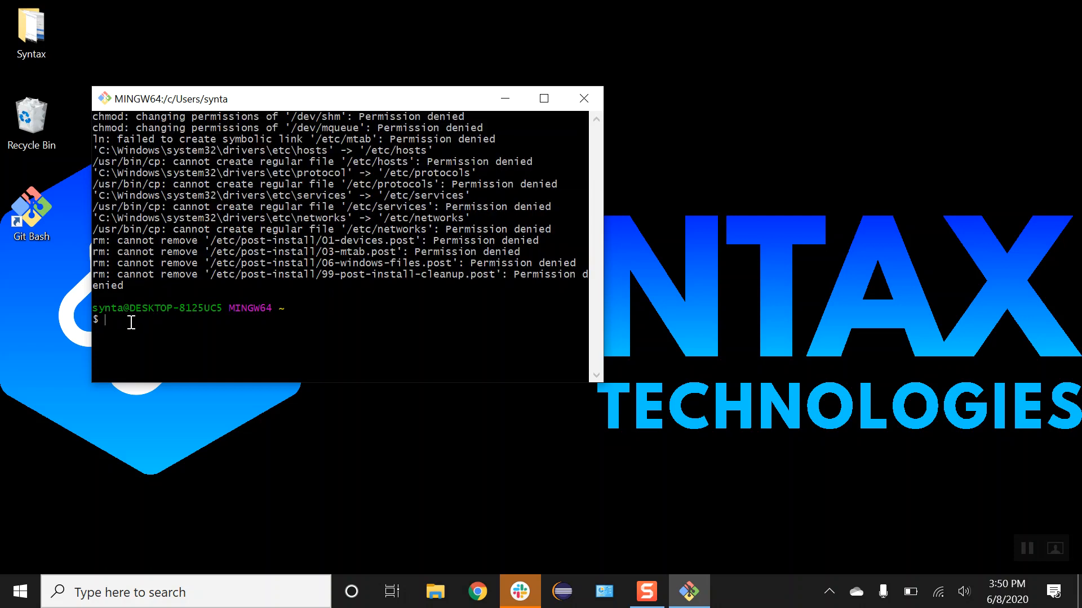
- Run 'git --version' in Git Bash, reporting 2.27.0.windows.1, and select the output
{"action": "type", "text": "git"}
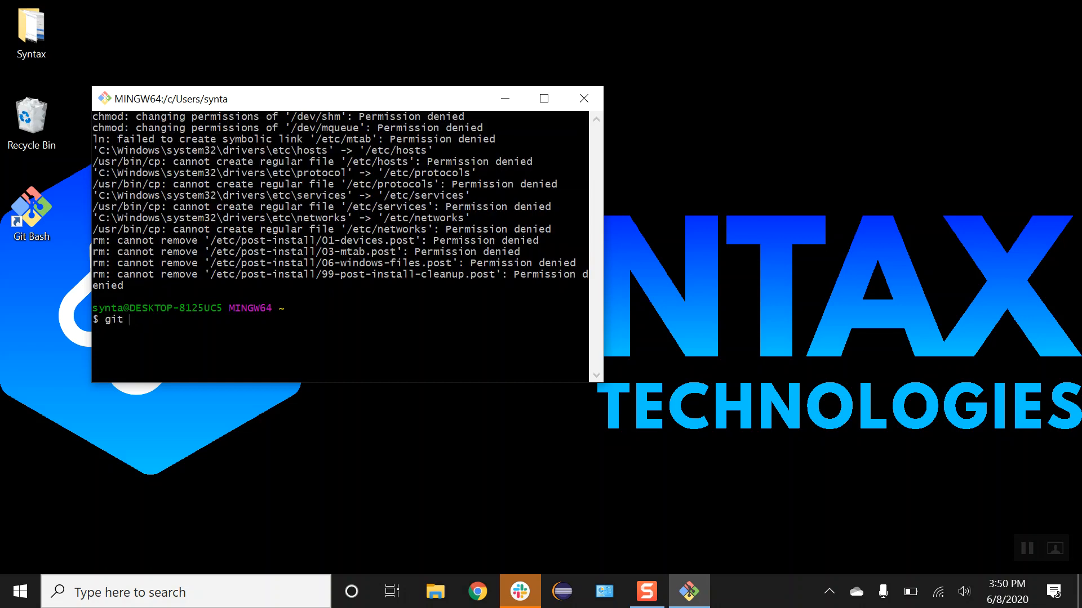
{"action": "type", "text": "-"}
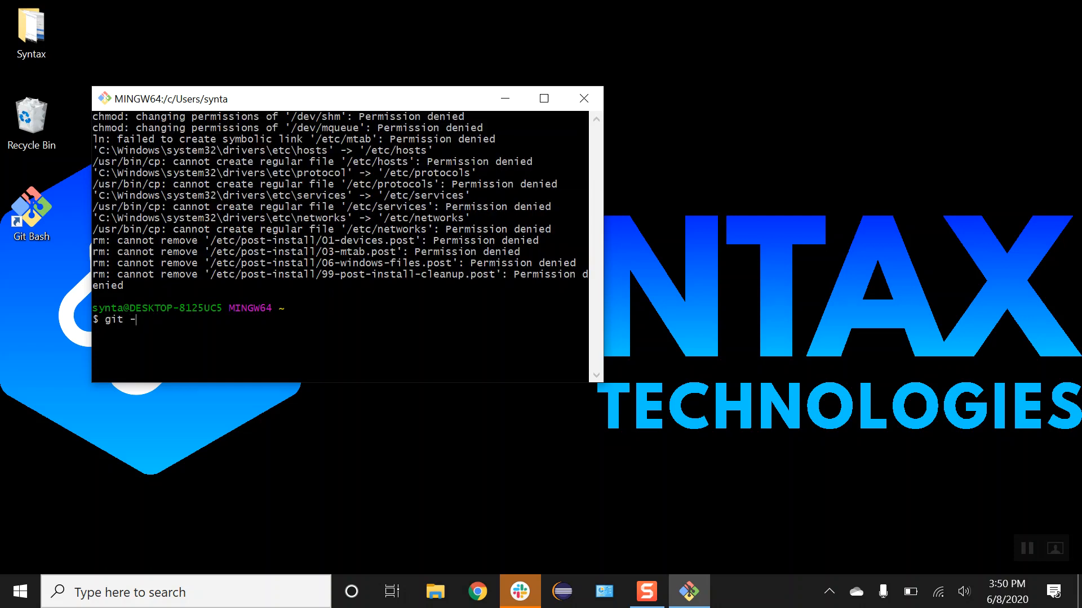
{"action": "type", "text": "-version"}
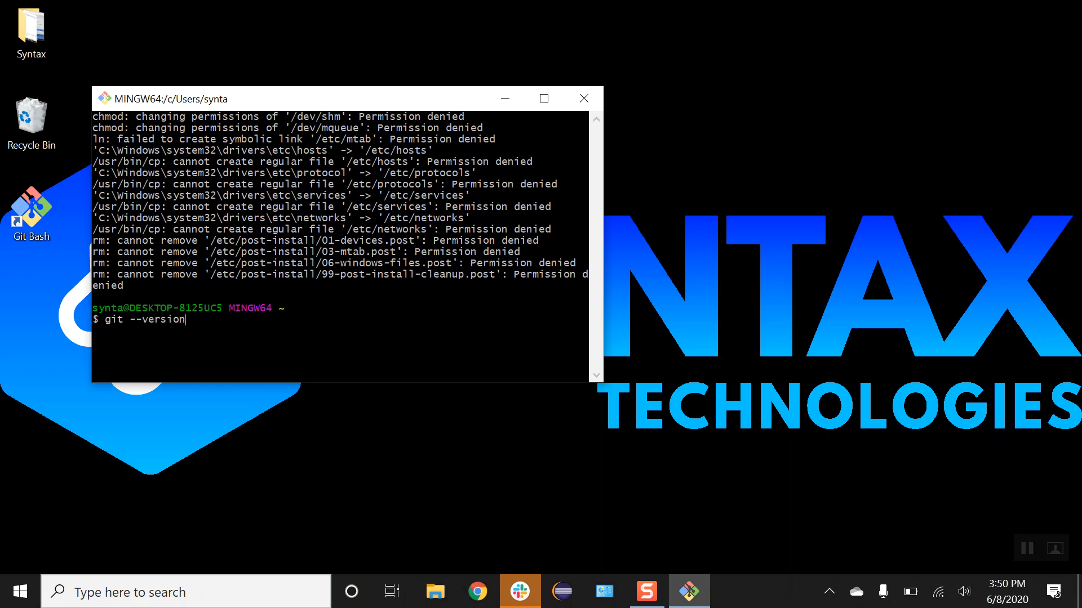
{"action": "key", "text": "Return"}
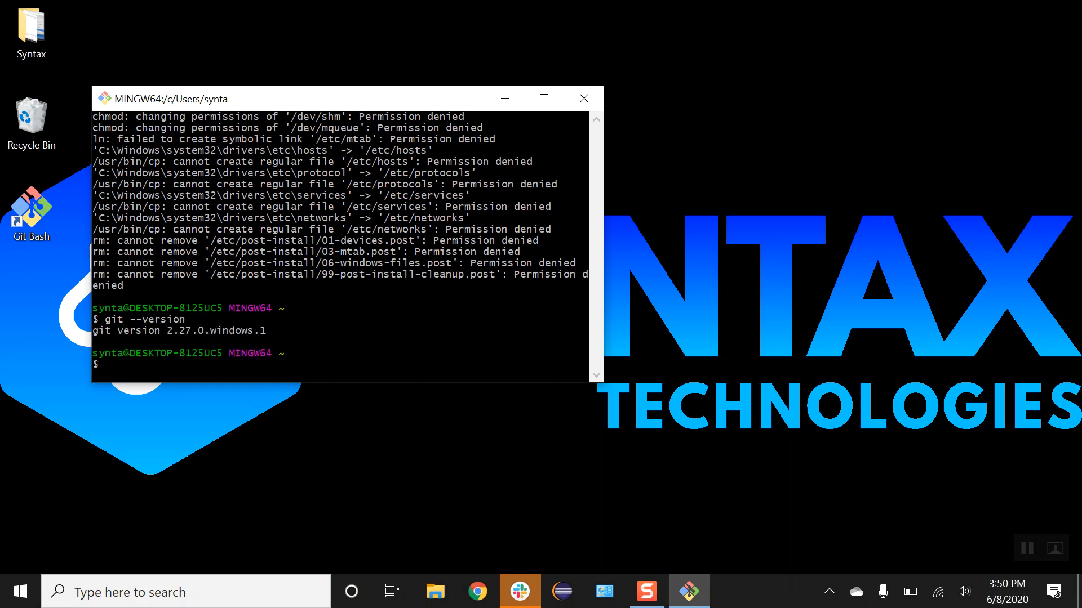
{"action": "double_click", "coordinate": [102, 330]}
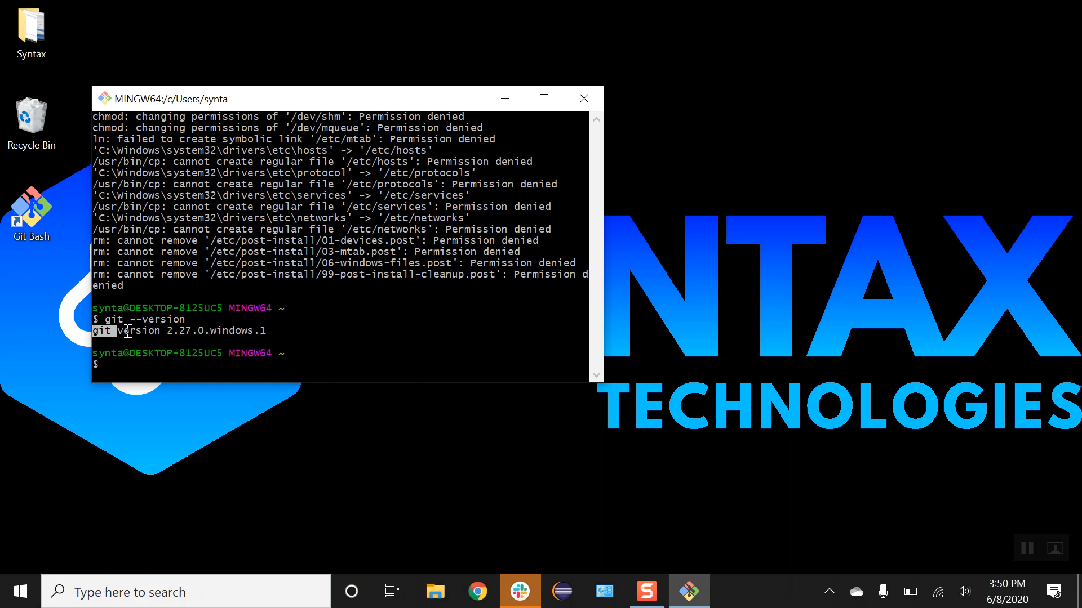